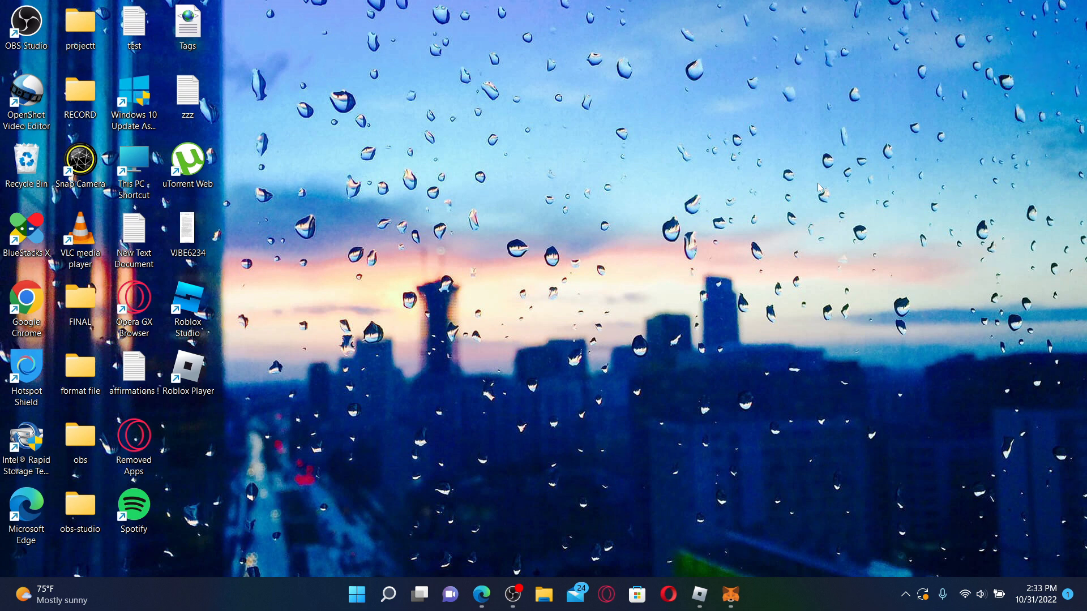
{"action": "mouse_move", "coordinate": [507, 514]}
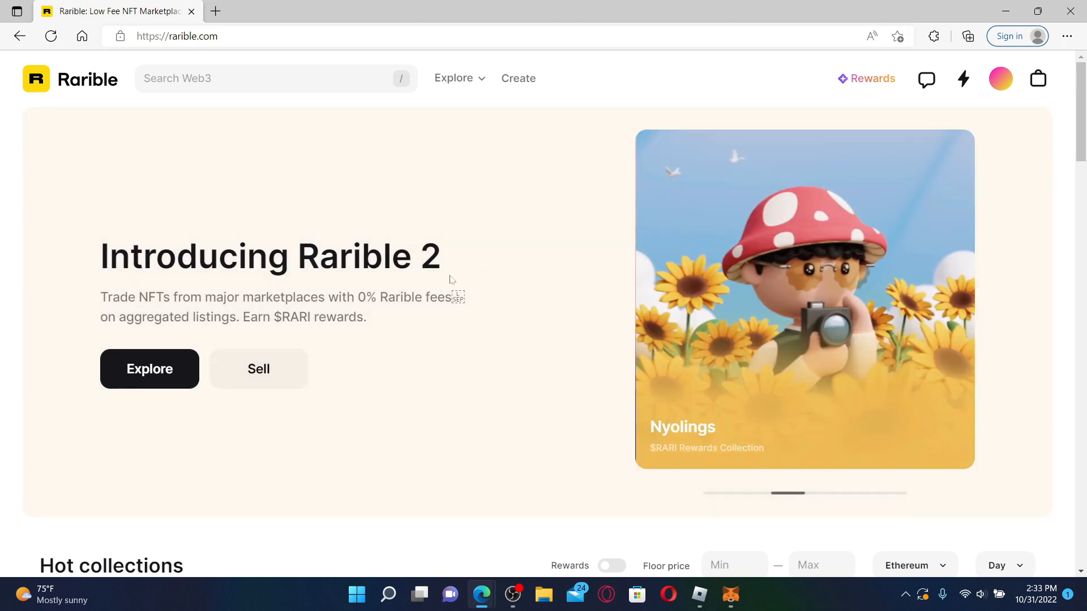
{"action": "mouse_move", "coordinate": [515, 320]}
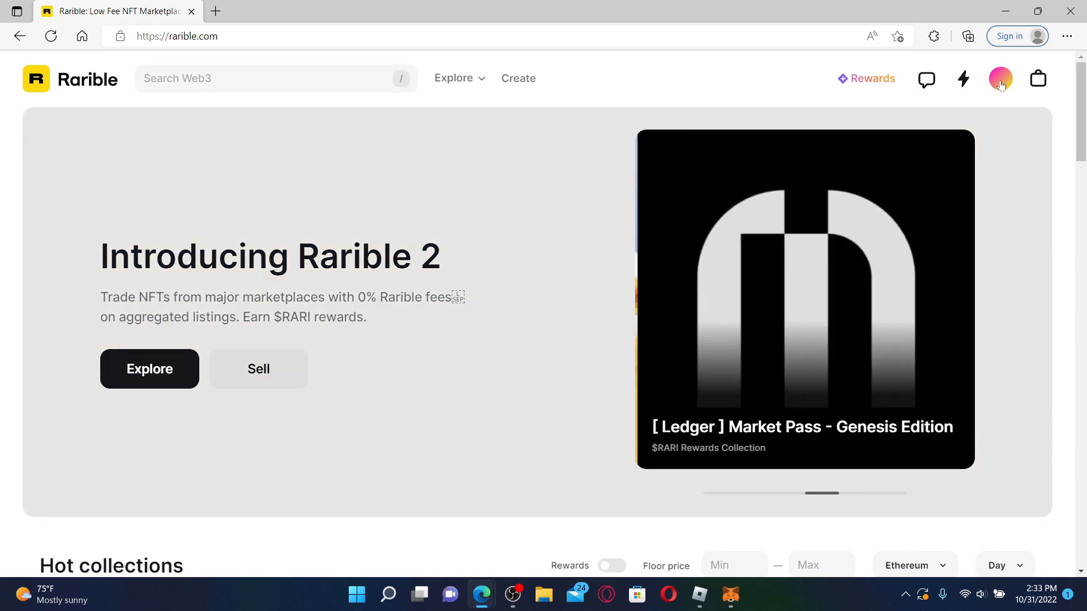
Show My activity feed listing the reedemable stirs NFT at 1 ETH
{"action": "left_click", "coordinate": [999, 78]}
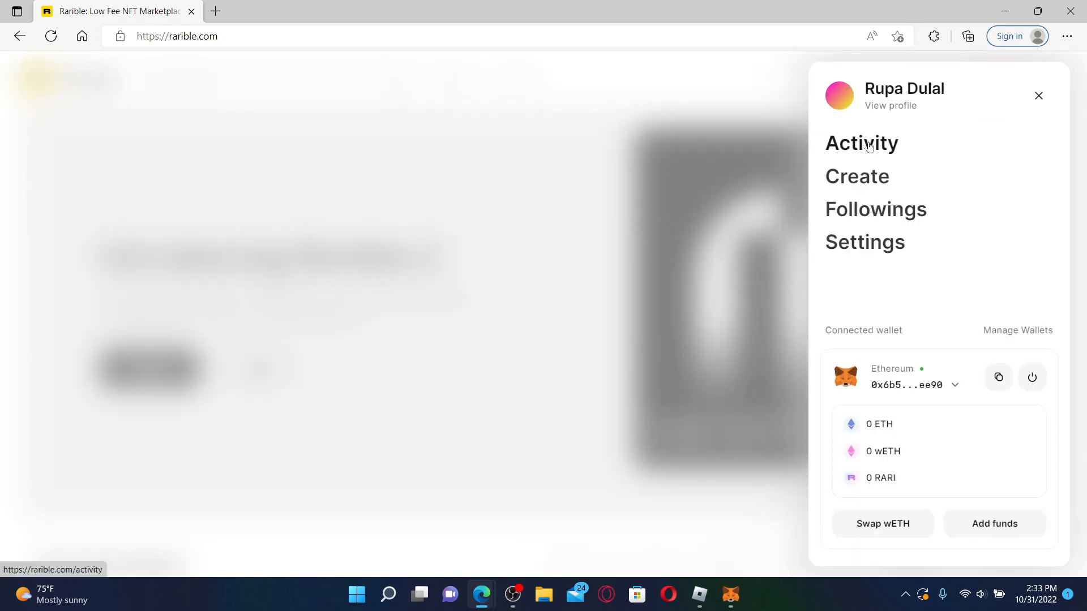
{"action": "left_click", "coordinate": [861, 143]}
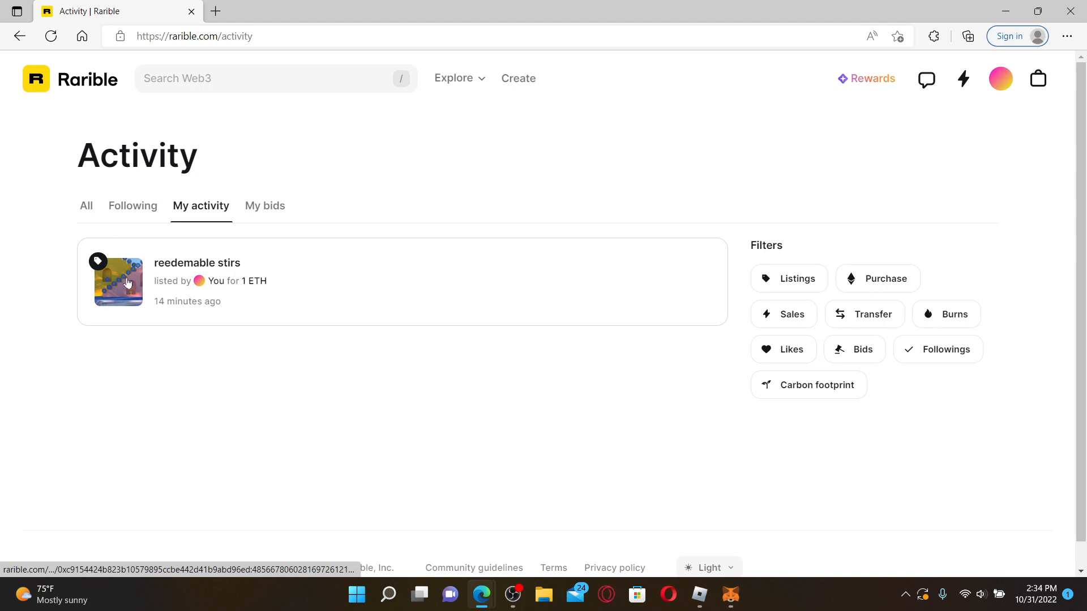
Confirm removing the reedemable stirs NFT from sale, raising the MetaMask transaction request
{"action": "left_click", "coordinate": [117, 282]}
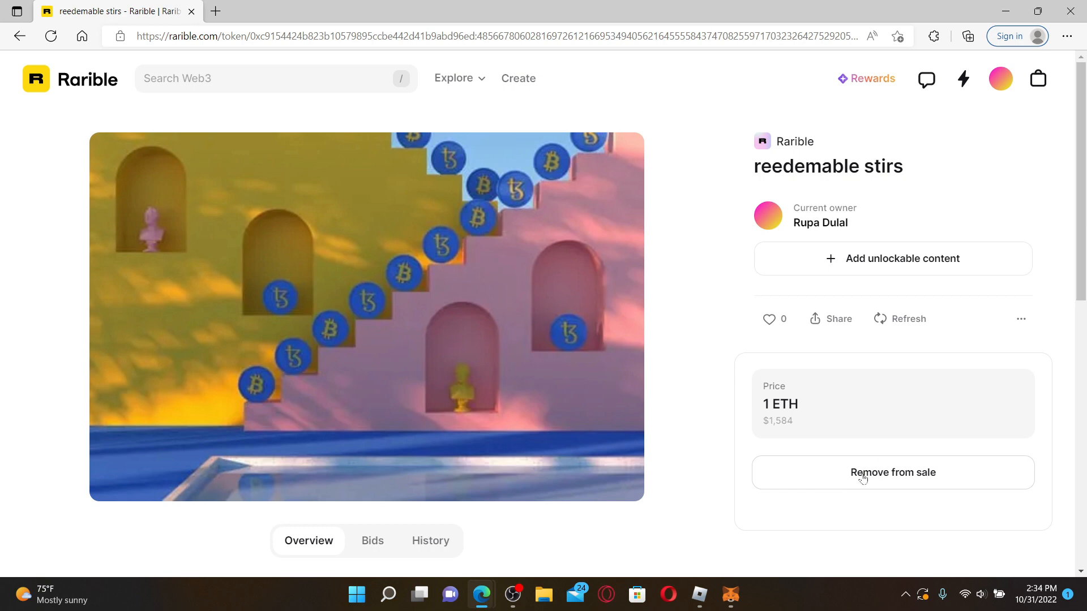
{"action": "mouse_move", "coordinate": [879, 479]}
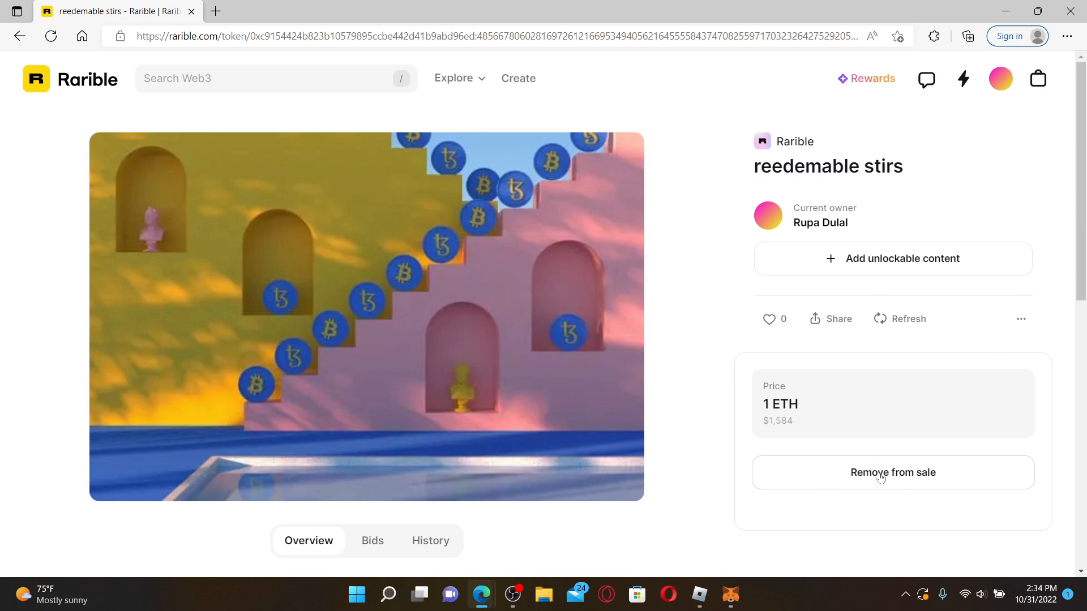
{"action": "left_click", "coordinate": [892, 472]}
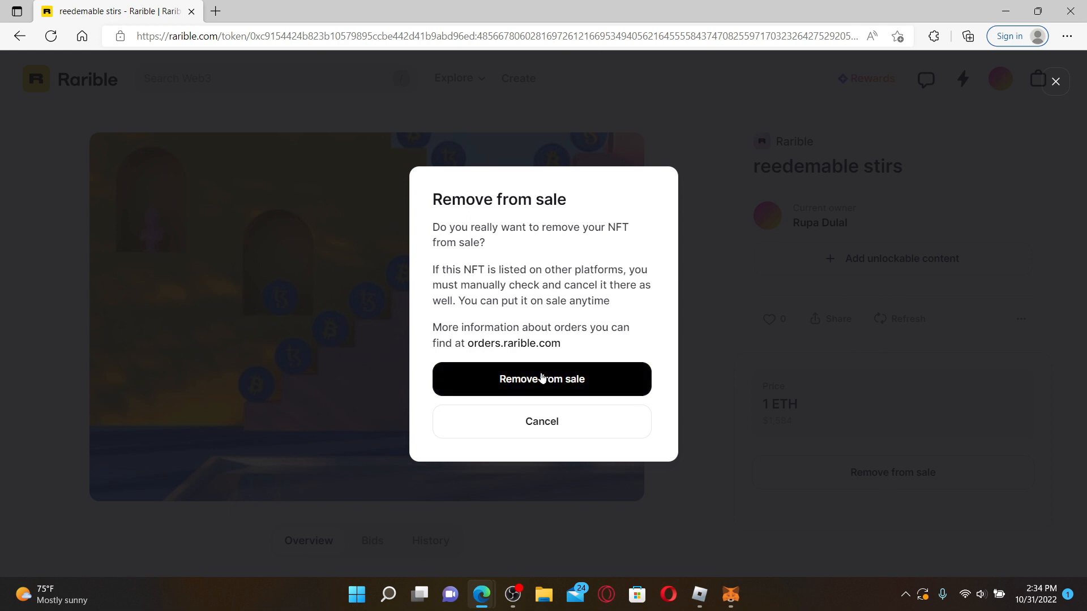
{"action": "left_click", "coordinate": [541, 378]}
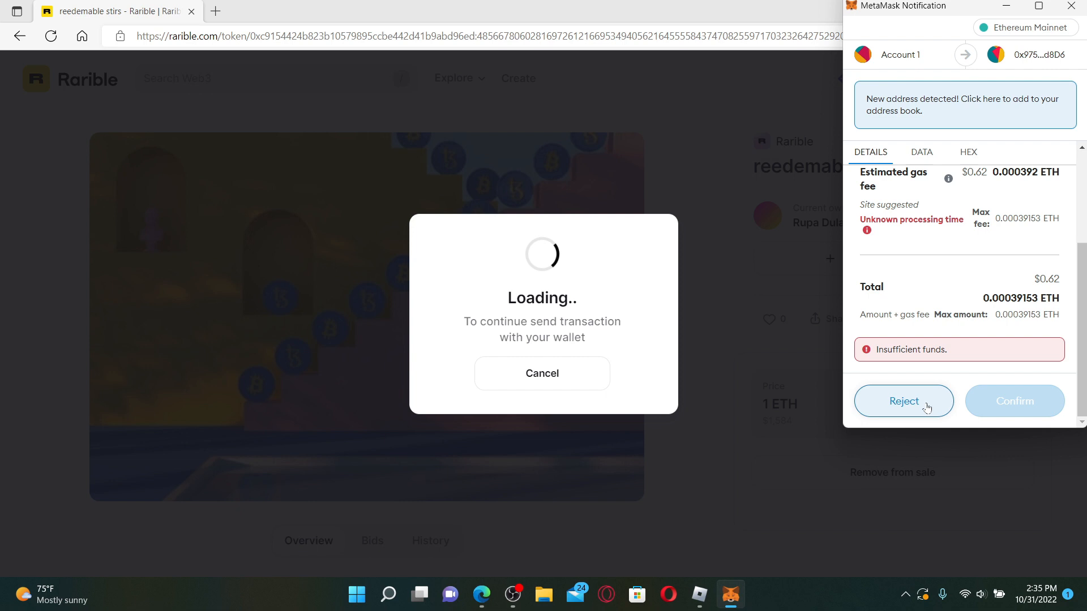